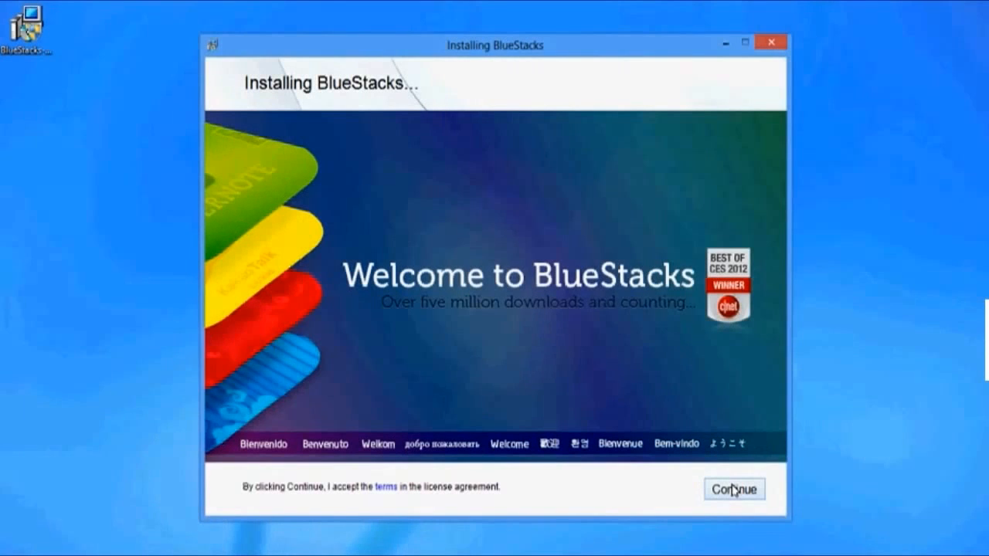
# - Accept the BlueStacks license terms and continue to the feature options screen
pyautogui.click(734, 488)
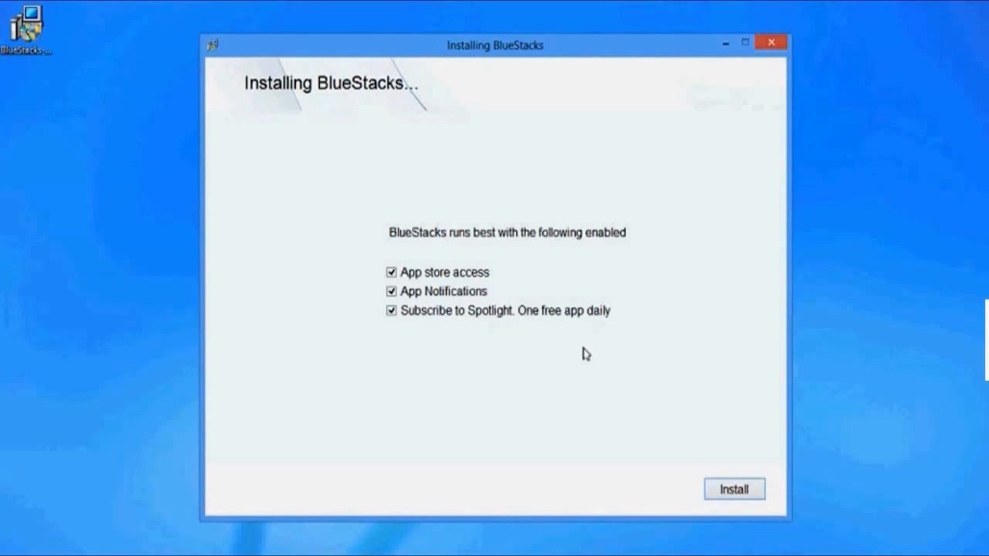
pyautogui.moveTo(455, 320)
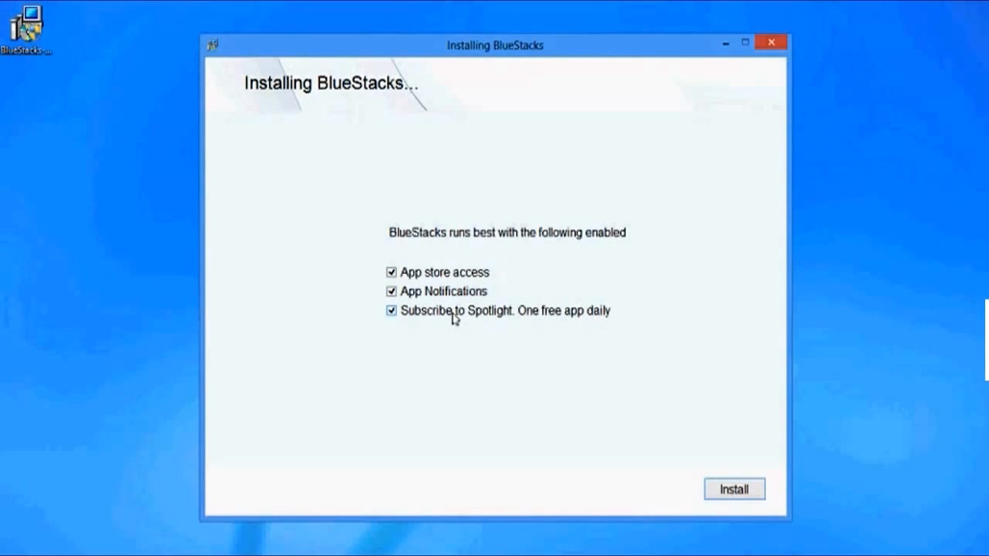
pyautogui.click(735, 489)
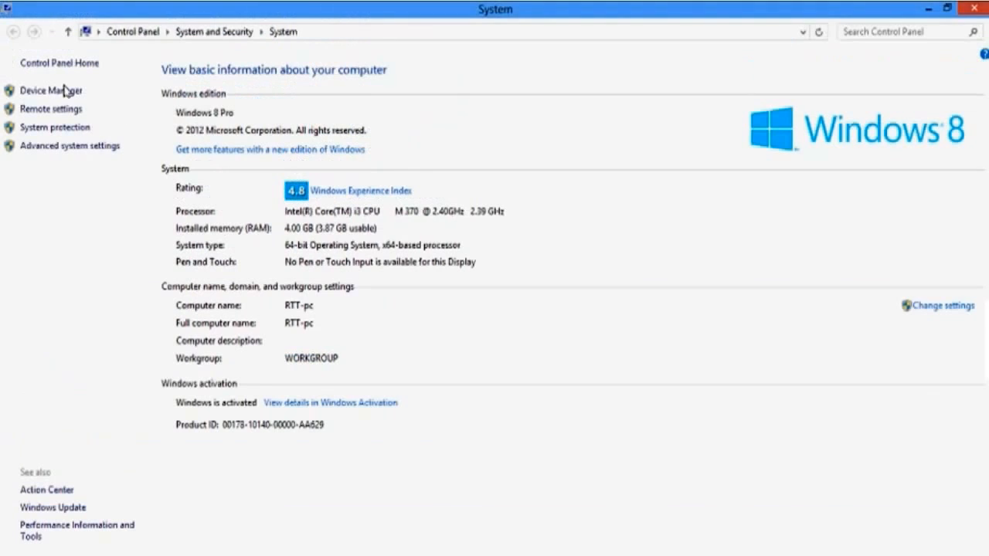
# - Show the ATI Mobility Radeon HD 5000 driver details (AMD, version 8.97.10.6) under Display adapters
pyautogui.click(51, 87)
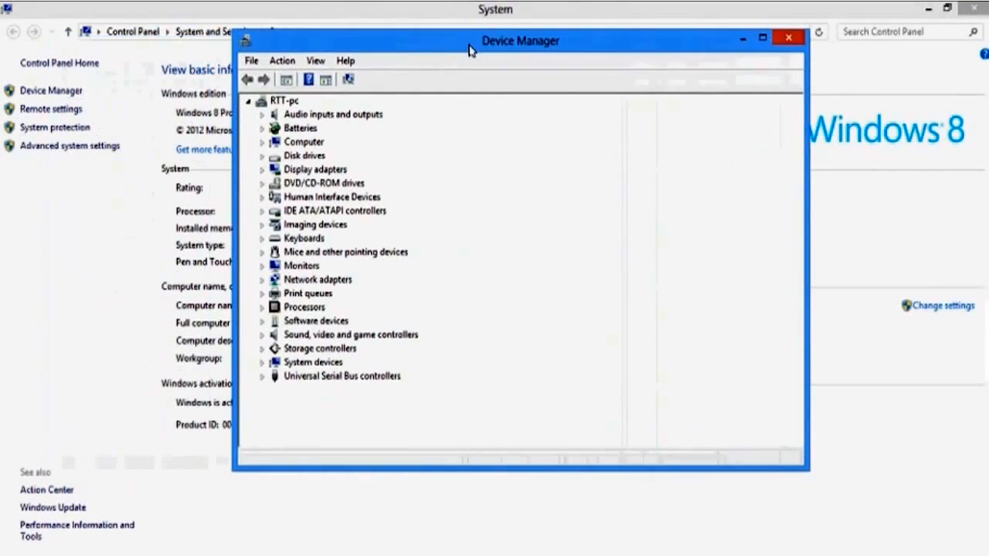
pyautogui.click(264, 169)
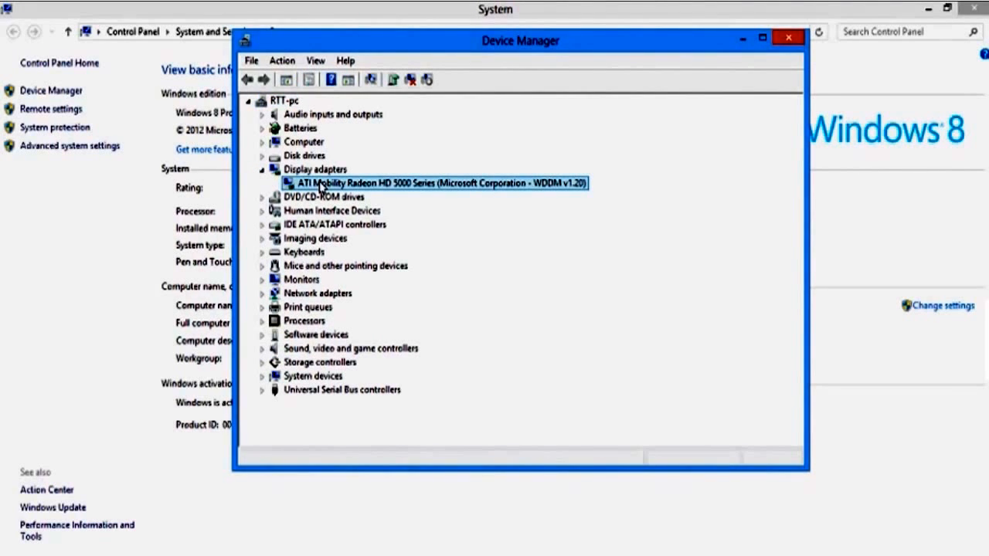
pyautogui.doubleClick(440, 182)
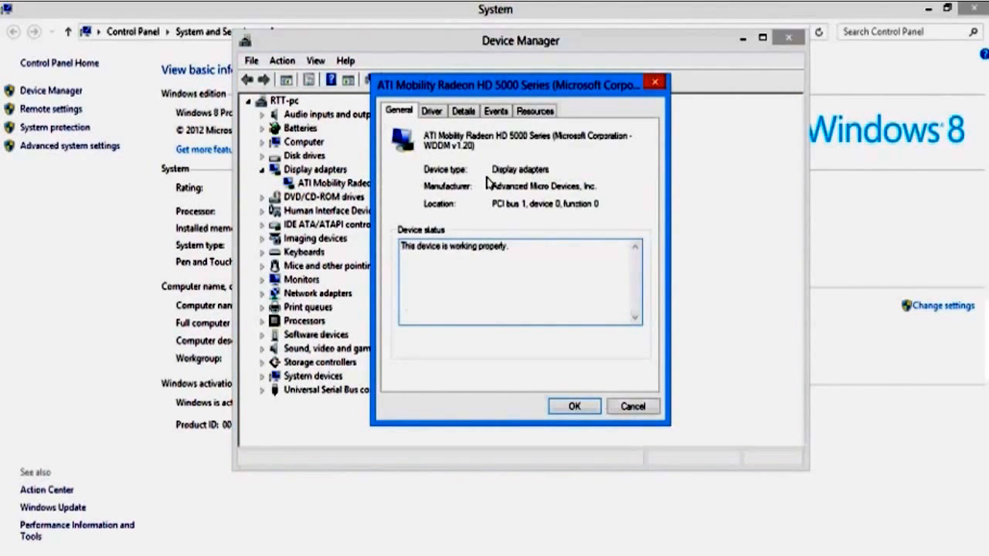
pyautogui.click(433, 111)
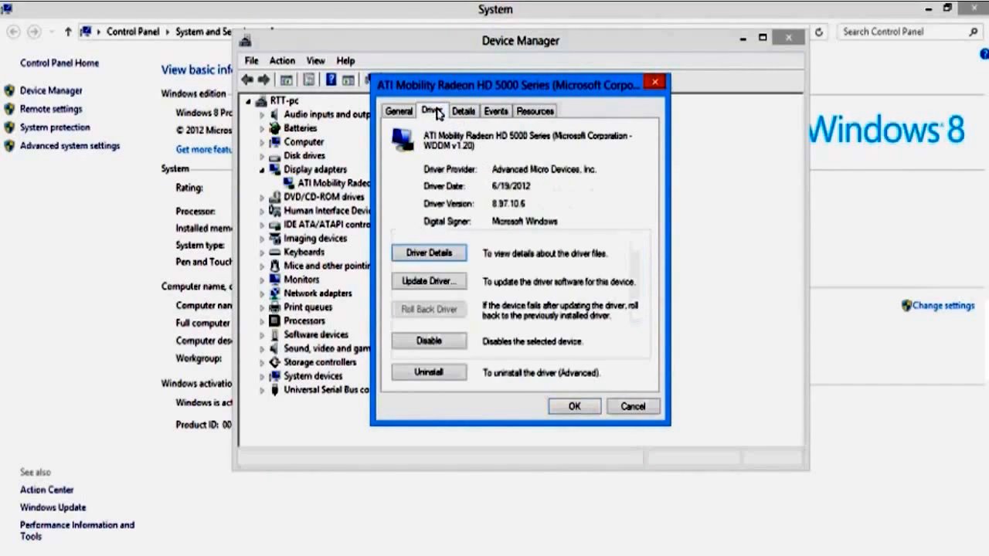
pyautogui.click(429, 282)
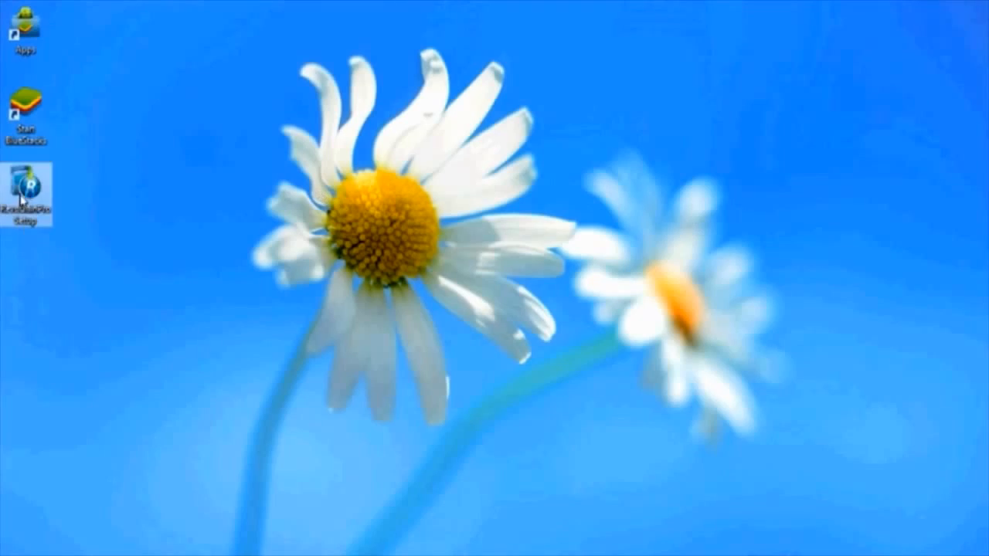
# - Run Revo Uninstaller Pro setup in English, accept the license, keep both shortcut icons and finish
pyautogui.doubleClick(28, 188)
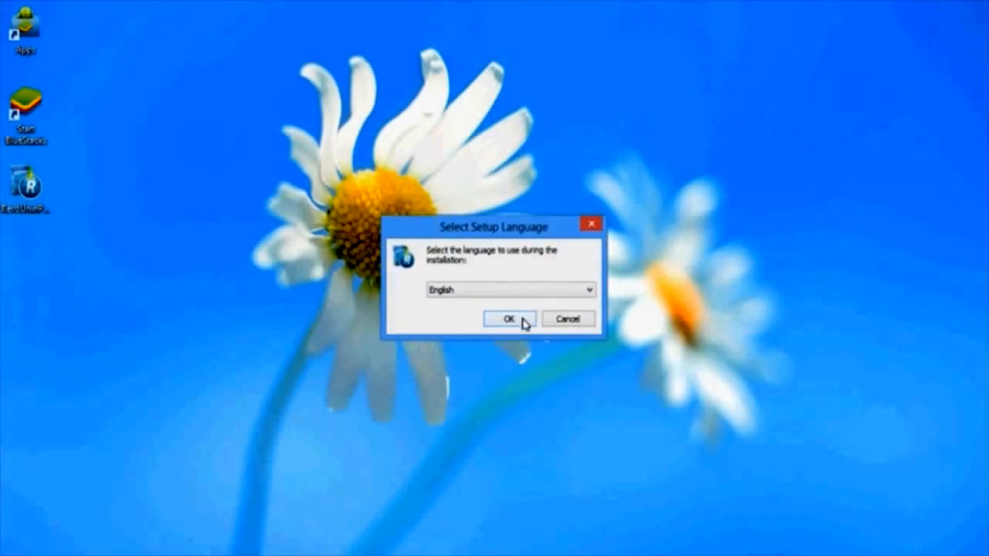
pyautogui.click(503, 318)
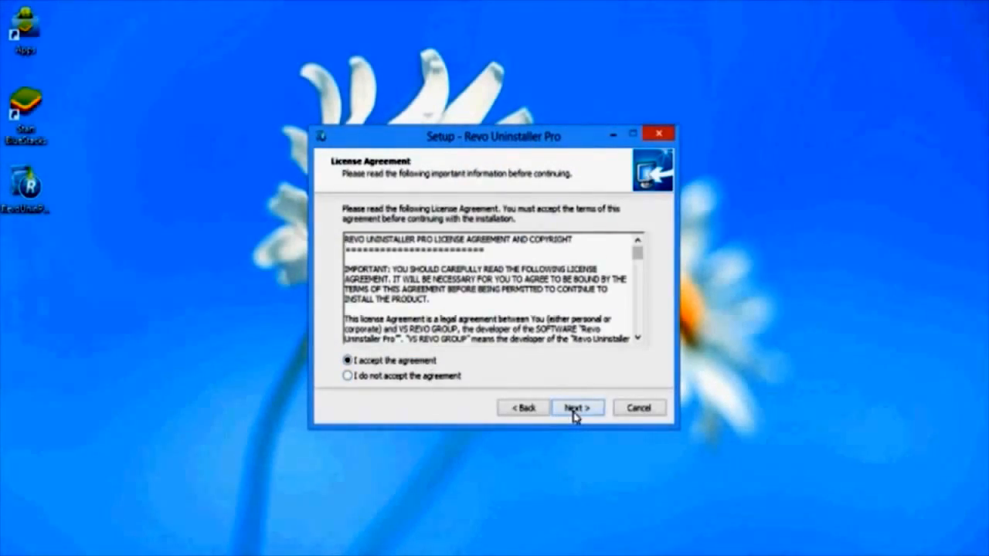
pyautogui.click(576, 407)
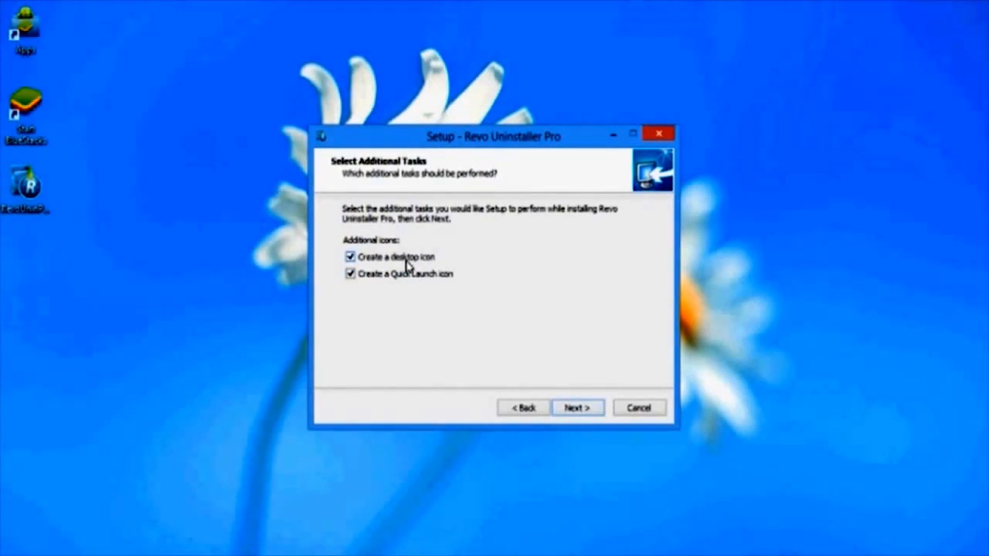
pyautogui.click(578, 408)
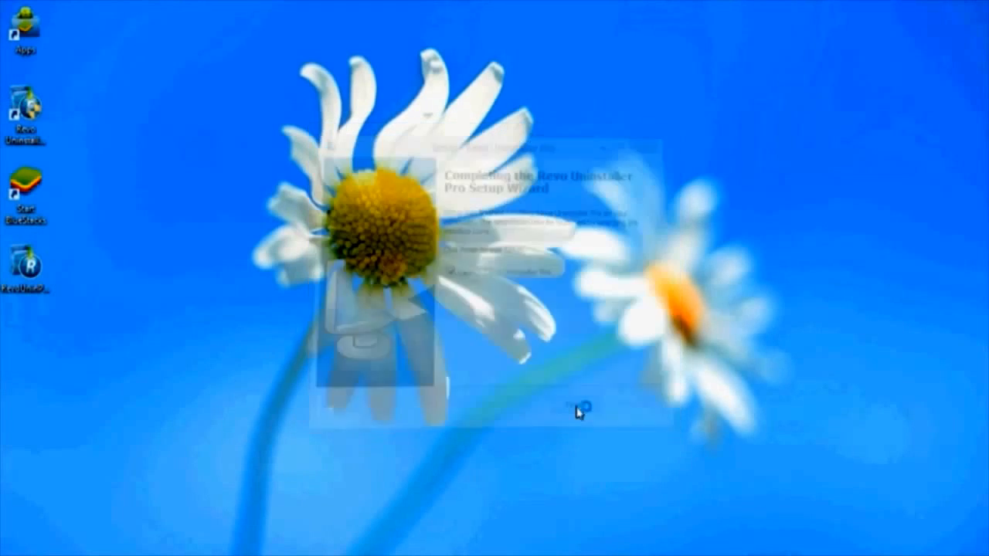
pyautogui.click(581, 411)
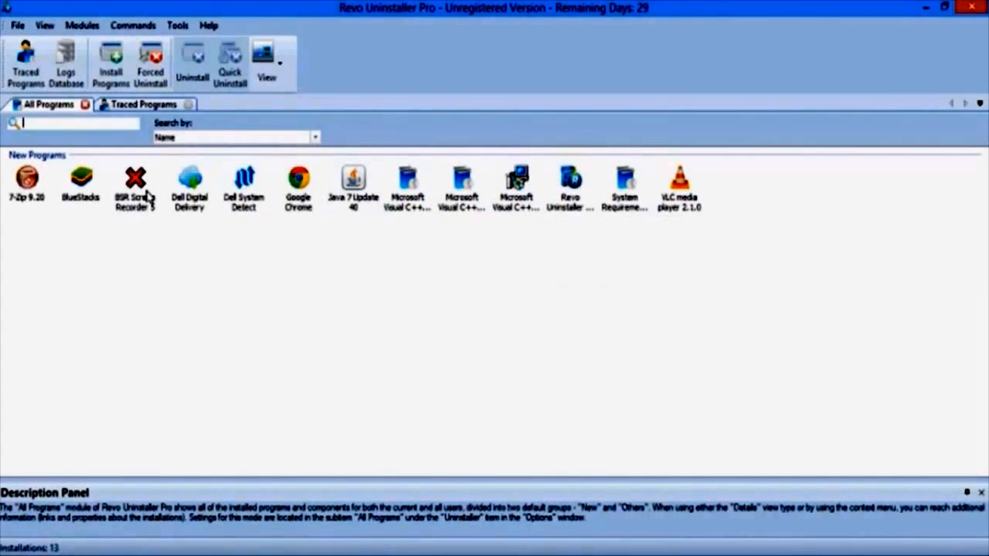
# - Select BlueStacks in All Programs and start uninstalling it with Moderate scanning
pyautogui.click(81, 183)
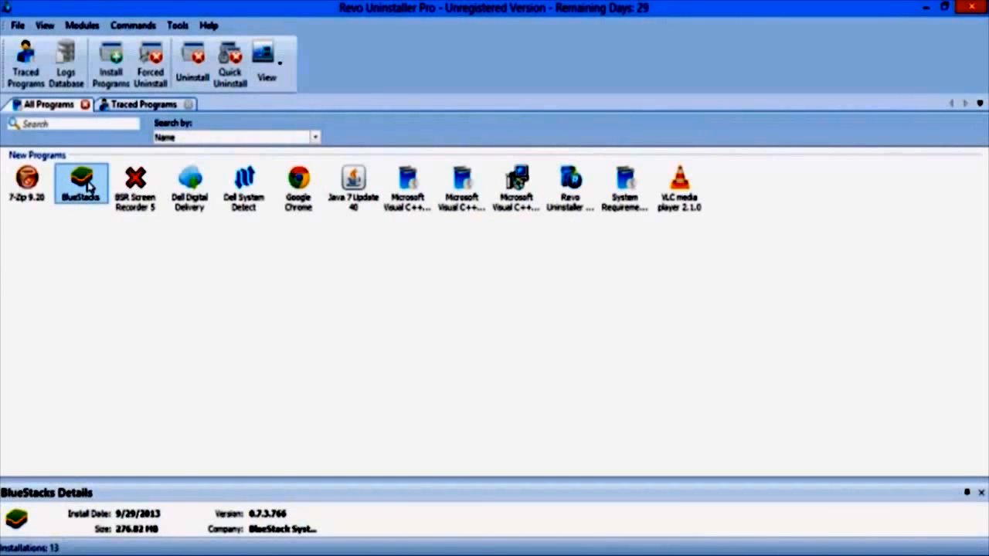
pyautogui.moveTo(153, 60)
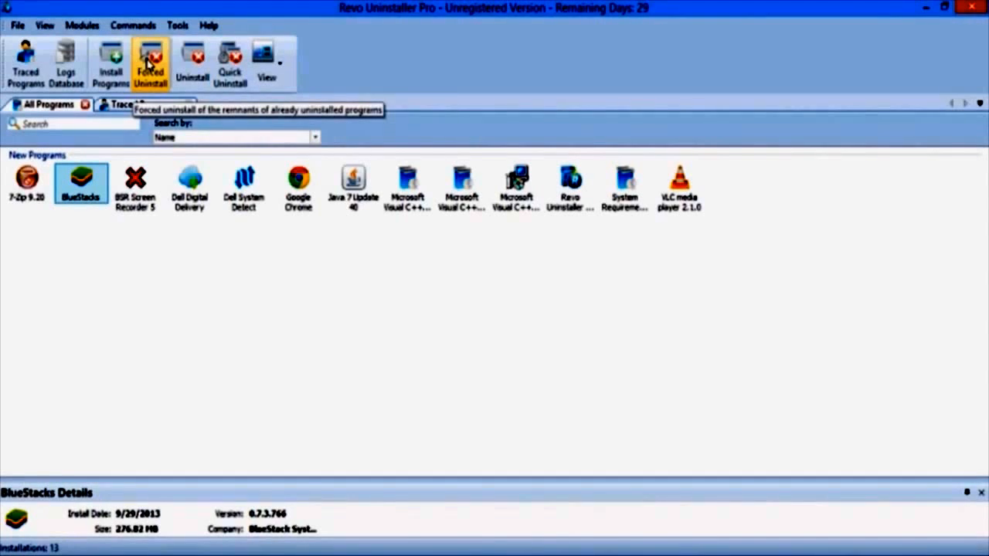
pyautogui.click(191, 60)
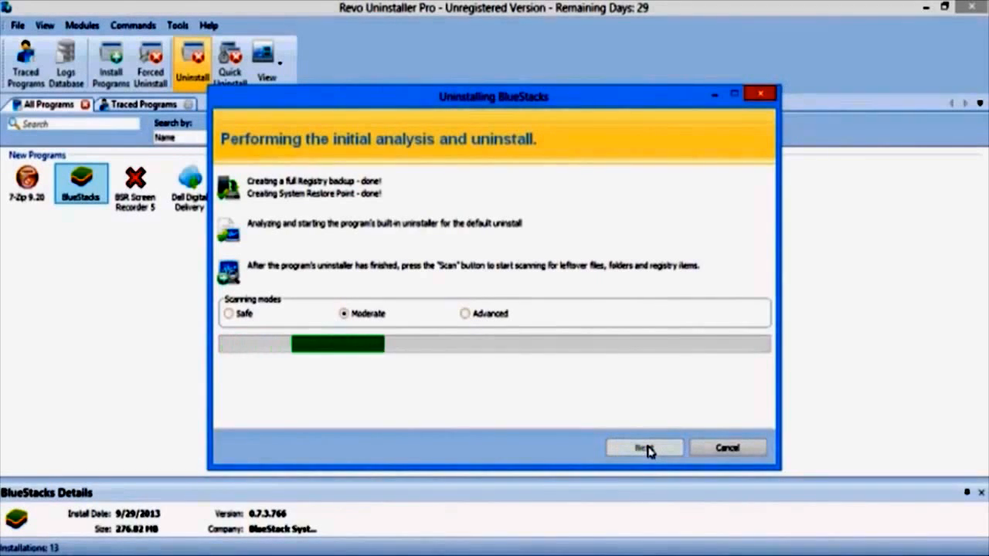
# - Select all leftover BlueStacks registry items, delete them, and finish the leftovers cleanup
pyautogui.click(643, 448)
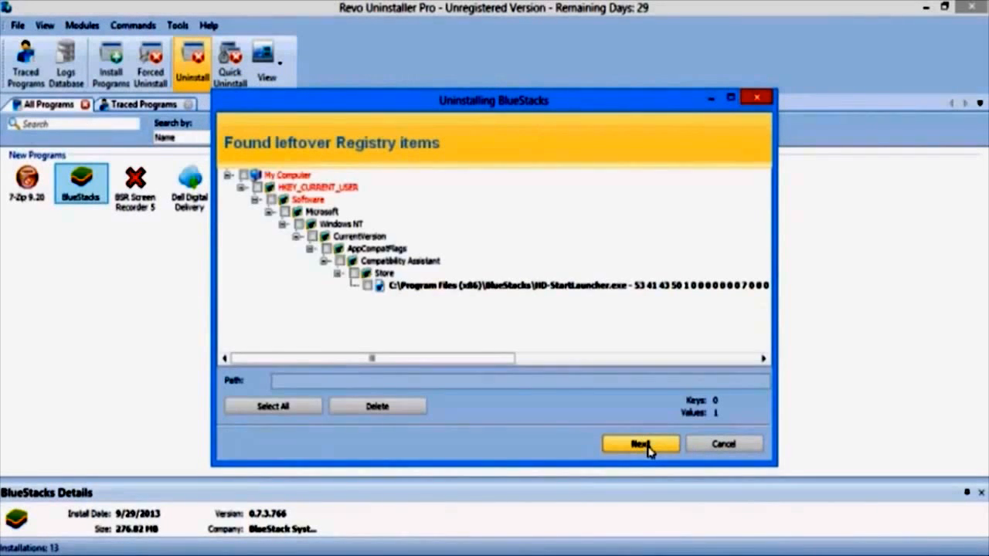
pyautogui.click(272, 406)
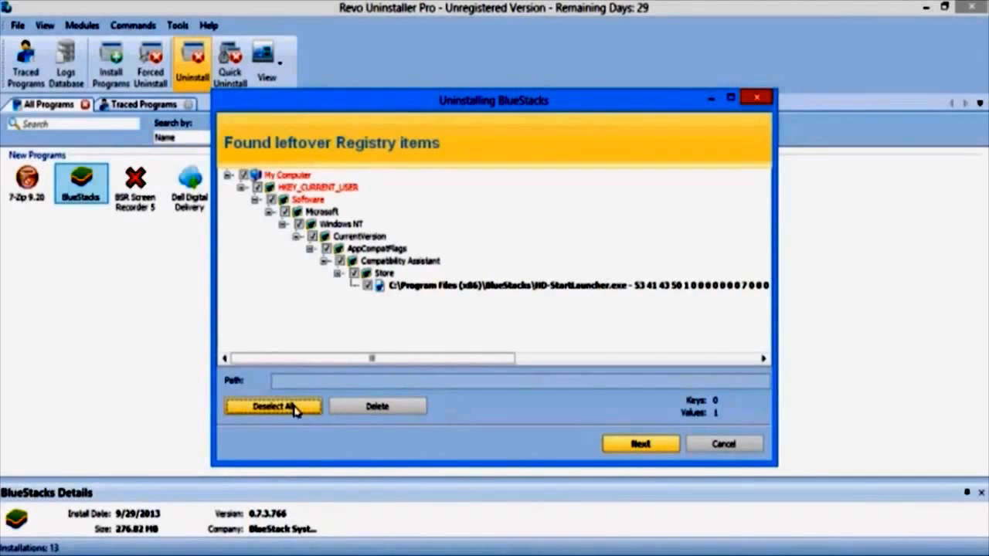
pyautogui.click(377, 407)
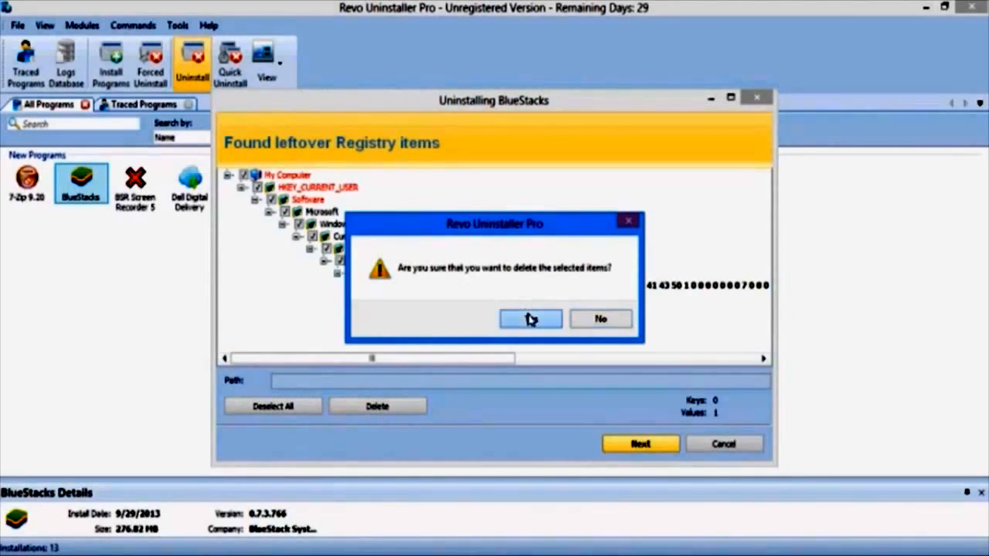
pyautogui.click(530, 319)
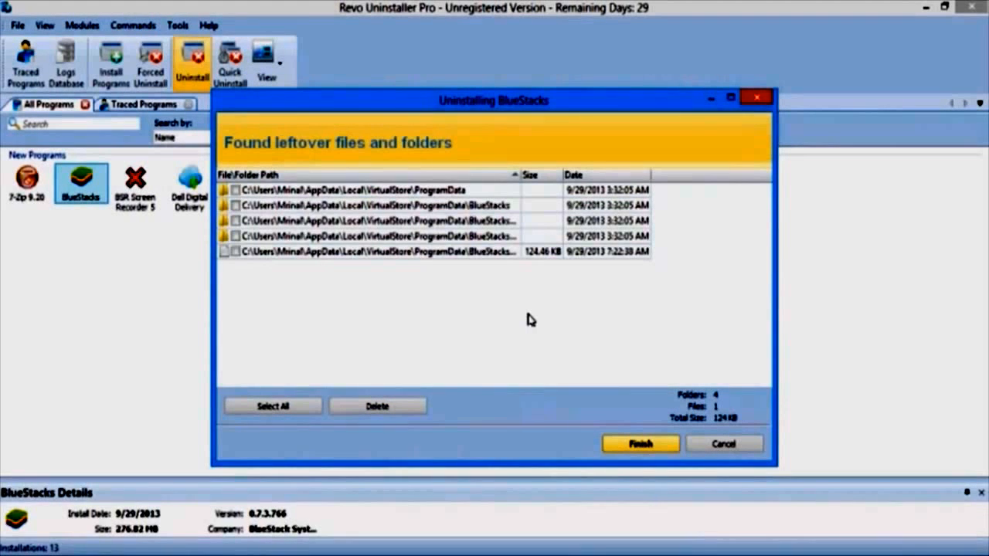
pyautogui.click(640, 444)
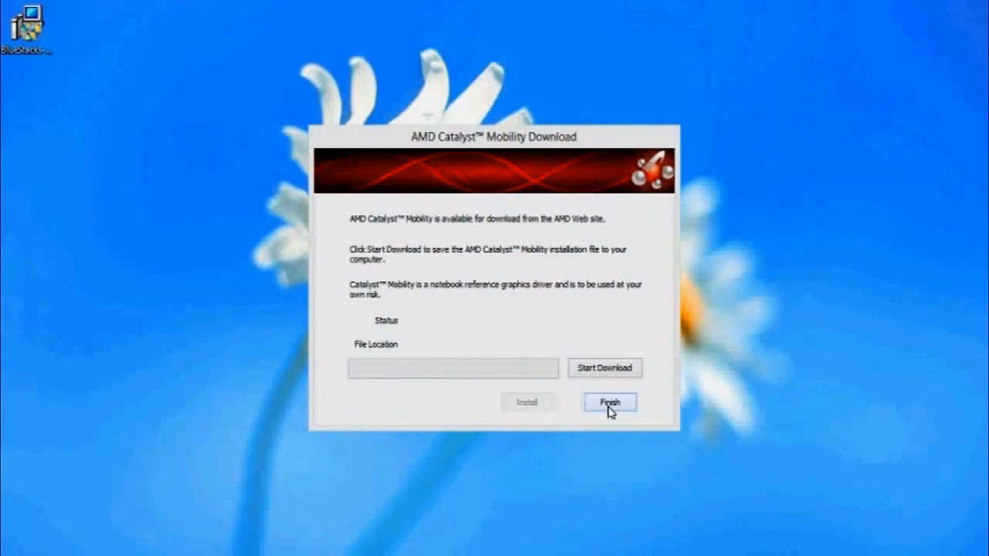
# - Download the AMD Catalyst Mobility installer to the Temp folder and launch it
pyautogui.click(606, 368)
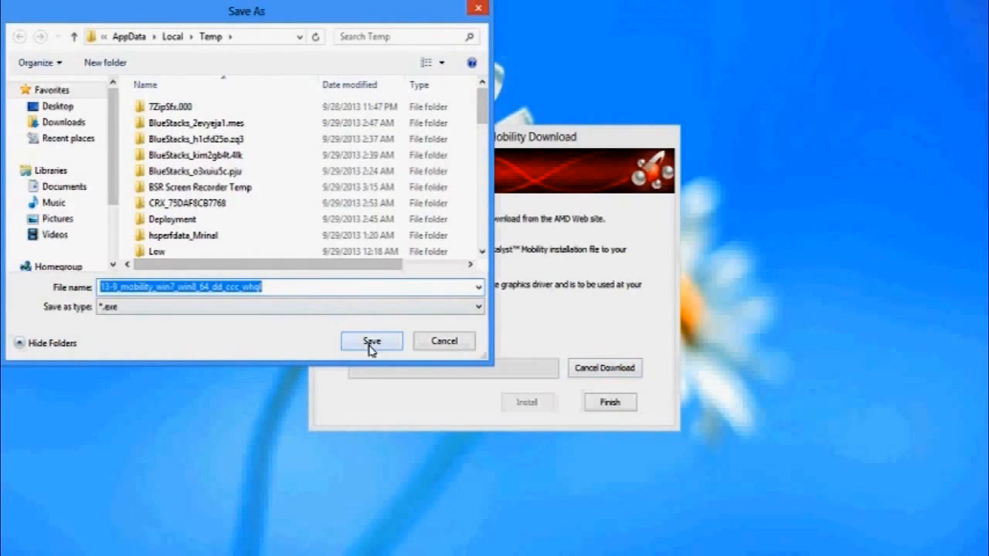
pyautogui.click(371, 341)
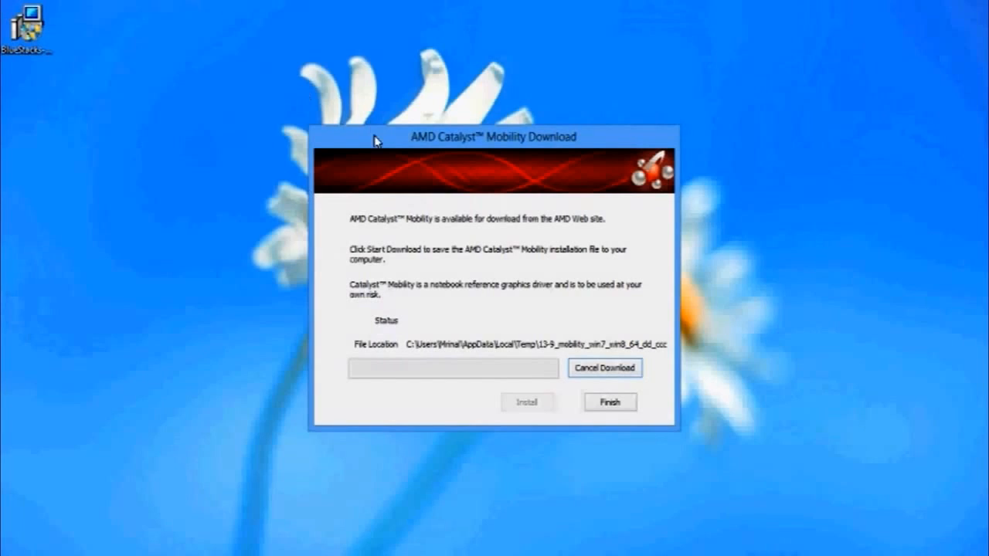
pyautogui.click(445, 332)
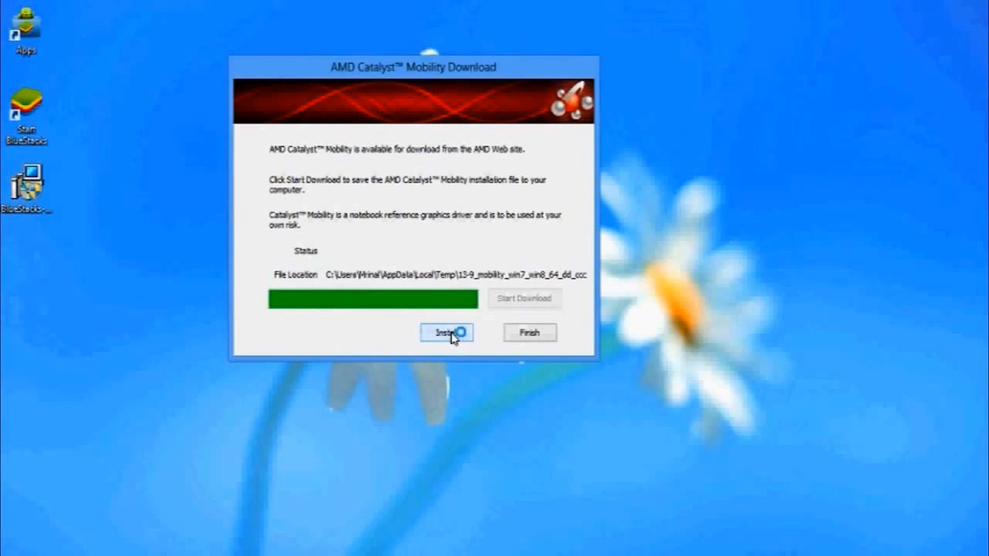
pyautogui.click(447, 333)
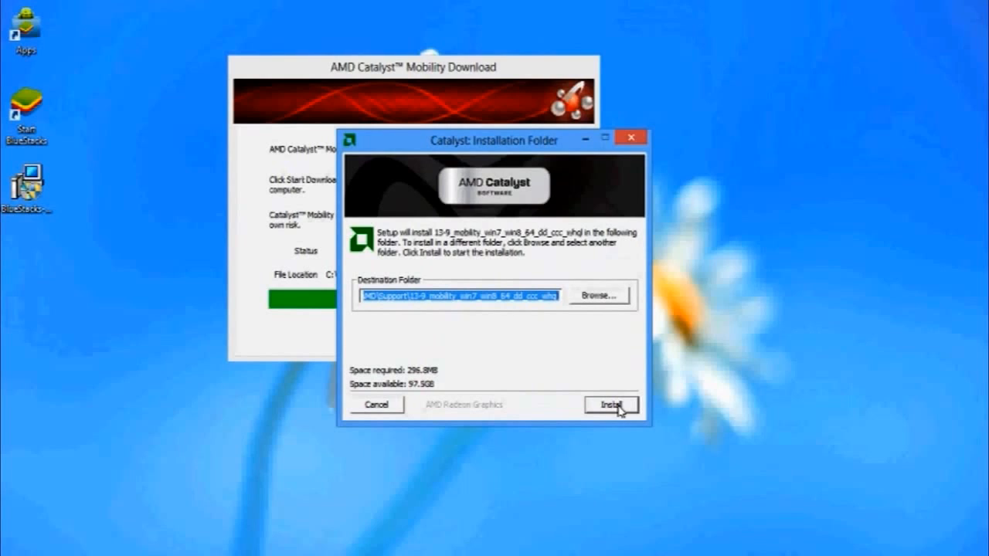
# - Extract the driver package to the default destination folder and continue
pyautogui.click(612, 405)
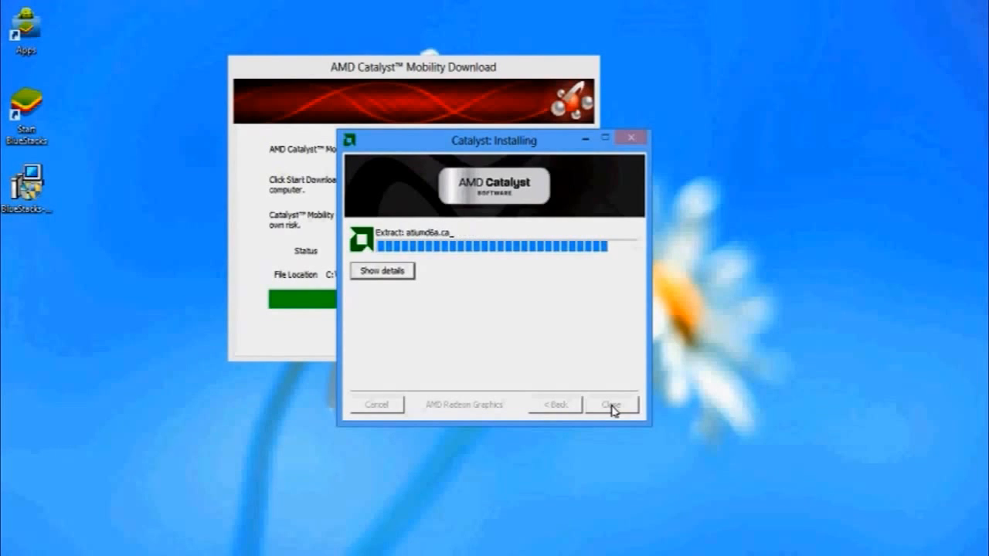
pyautogui.click(612, 405)
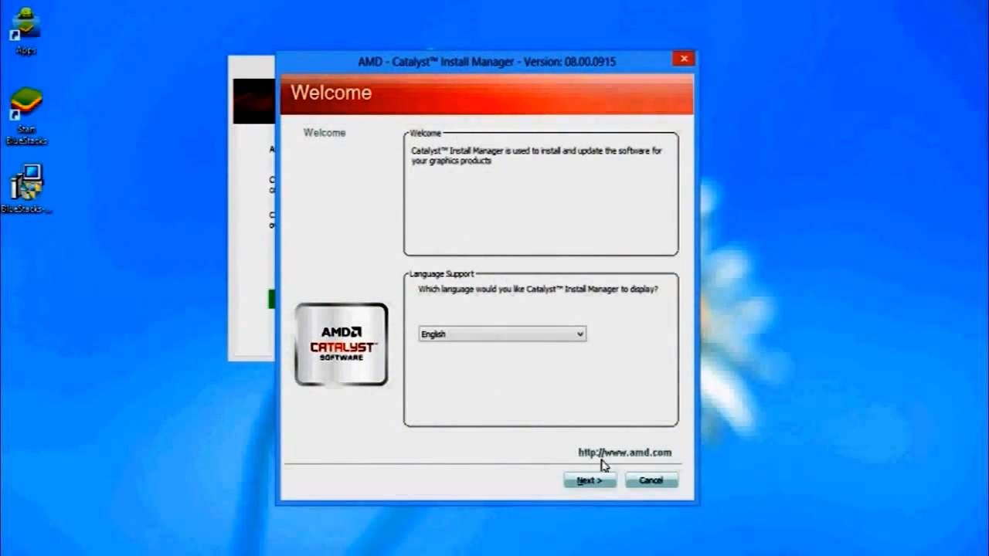
# - Continue in English, choose Express installation and accept the End User License Agreement
pyautogui.click(587, 480)
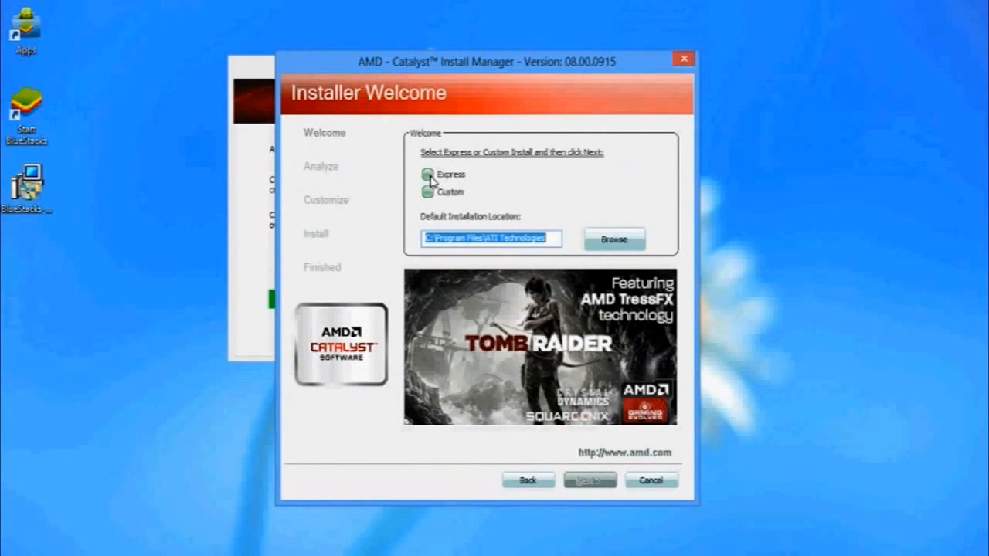
pyautogui.click(423, 174)
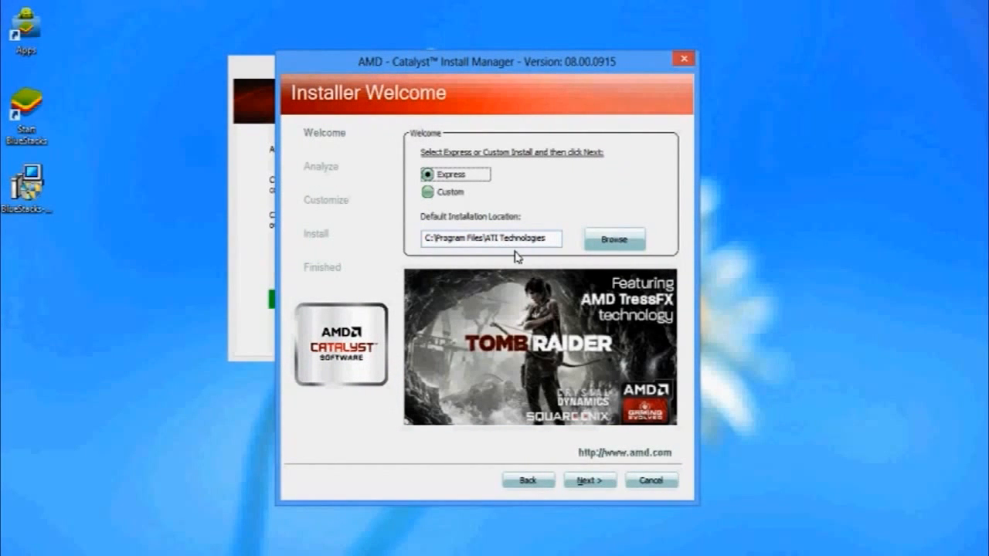
pyautogui.click(590, 481)
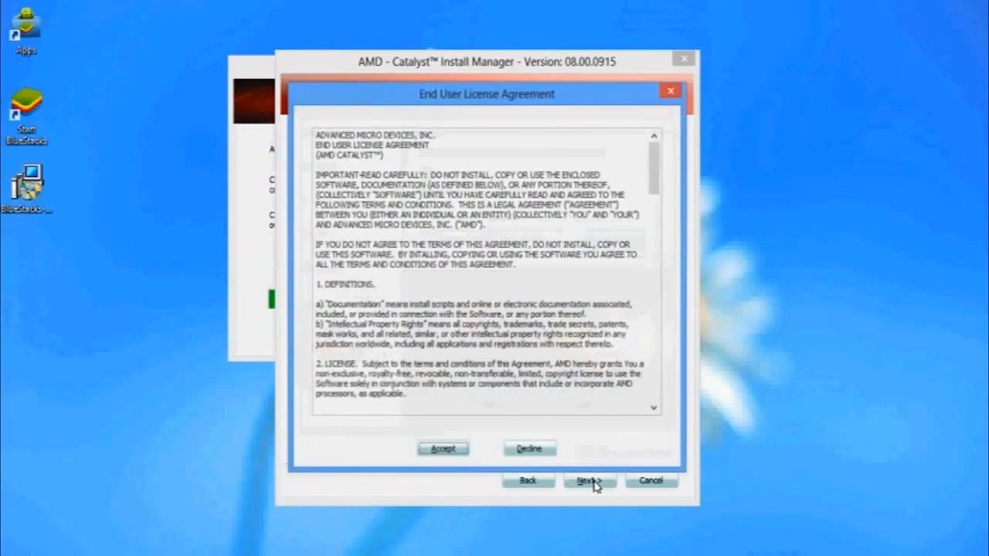
pyautogui.click(585, 479)
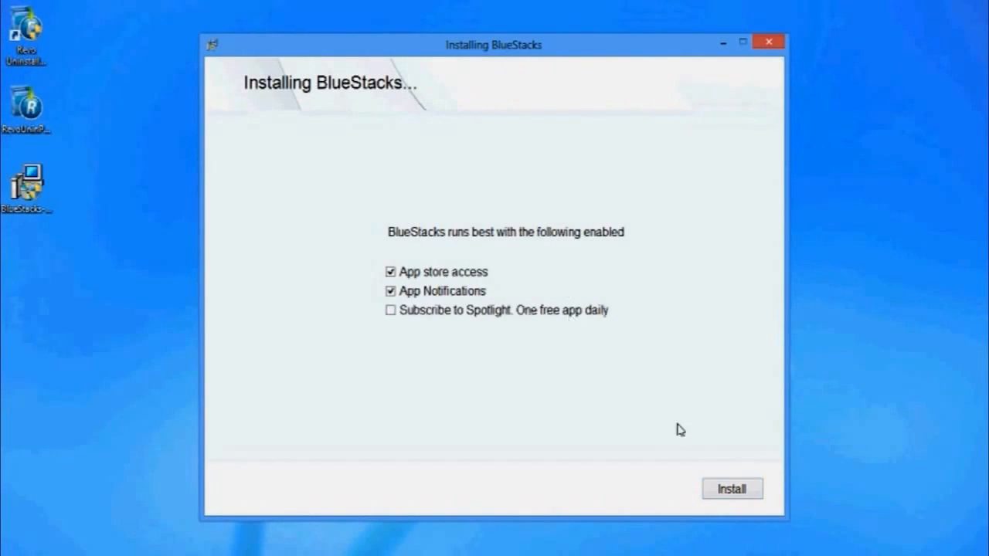
# - Install BlueStacks with App store access and App Notifications left enabled
pyautogui.click(732, 488)
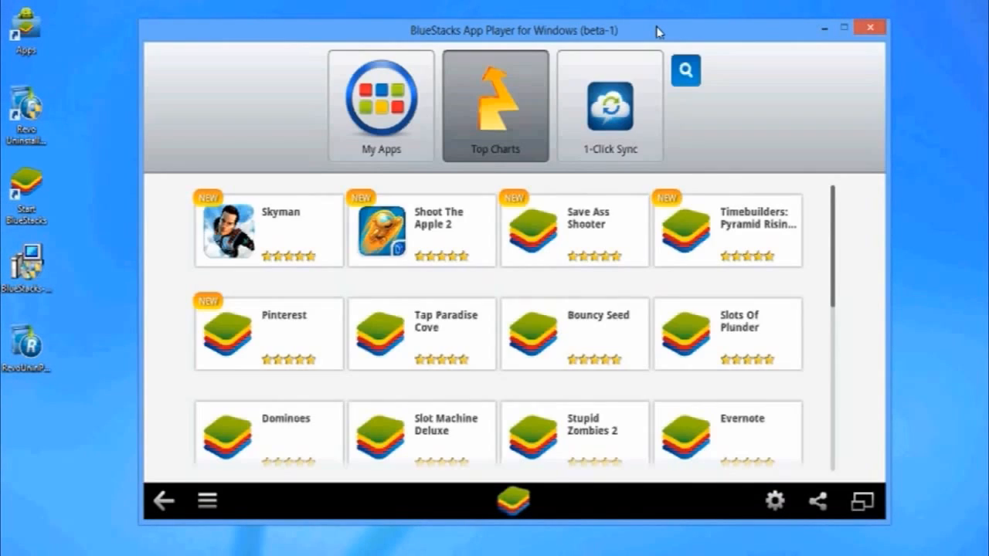
# - Search the BlueStacks app store for 'fruit' and pick the Fruit Ninja suggestion
pyautogui.click(686, 72)
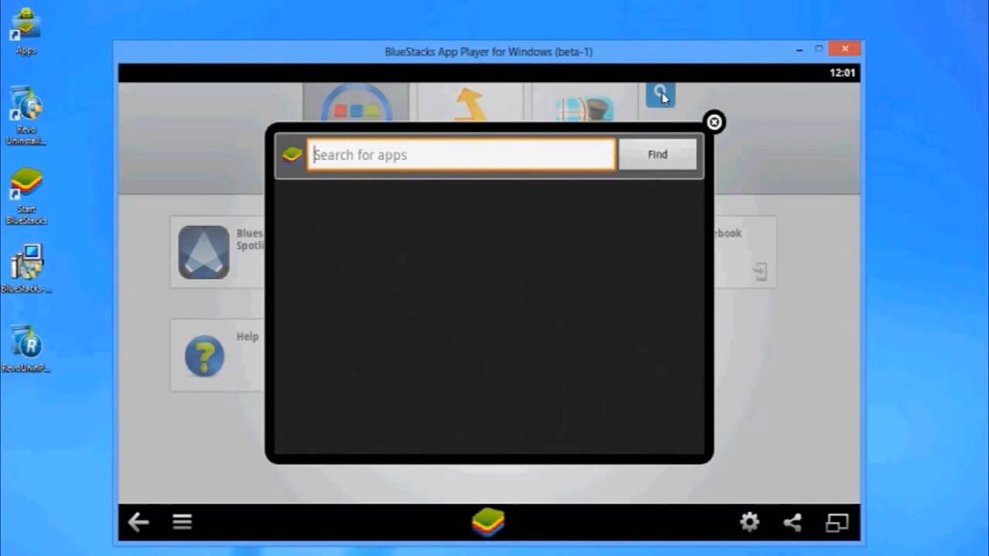
pyautogui.write('fruit')
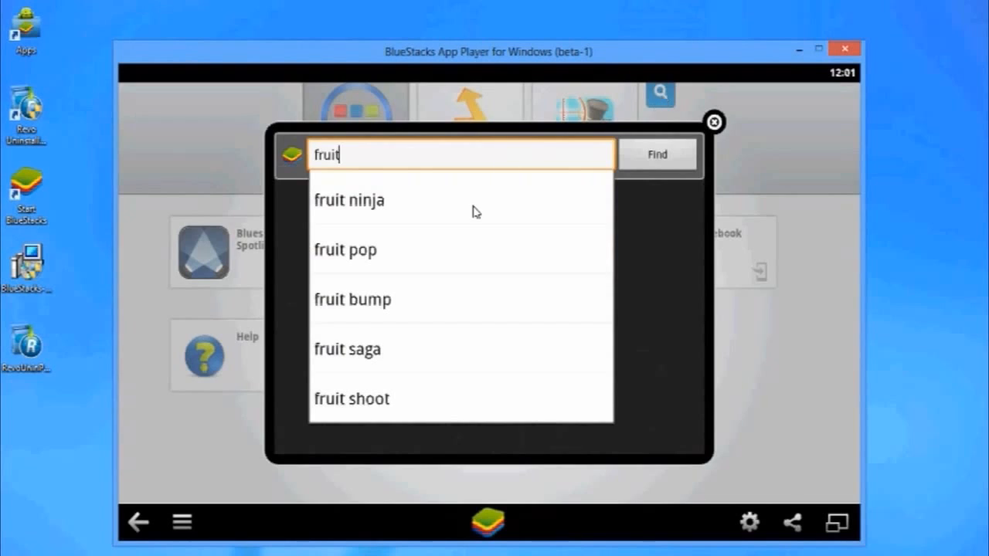
pyautogui.click(349, 200)
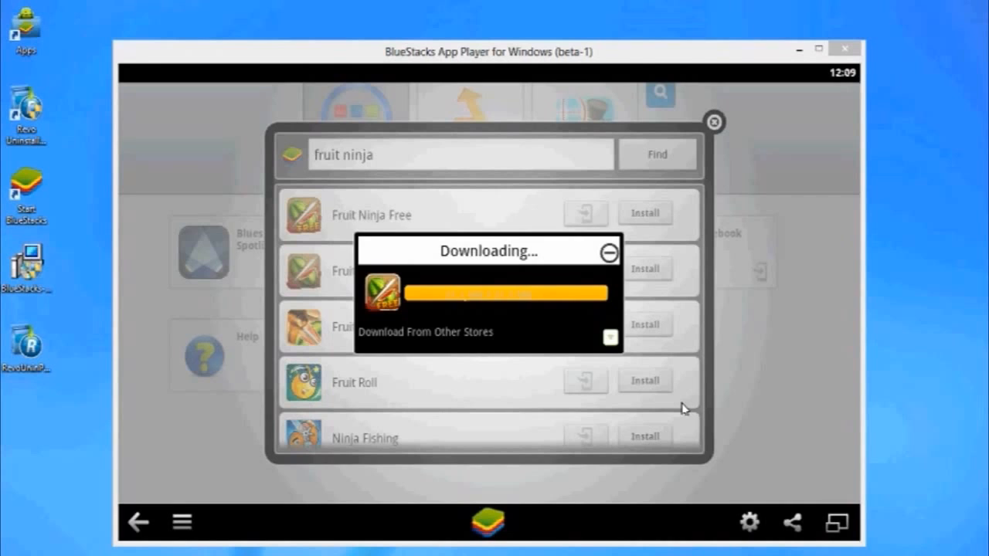
# - Install Fruit Ninja Free, launch it and start a game mode from Mode Select
pyautogui.click(608, 252)
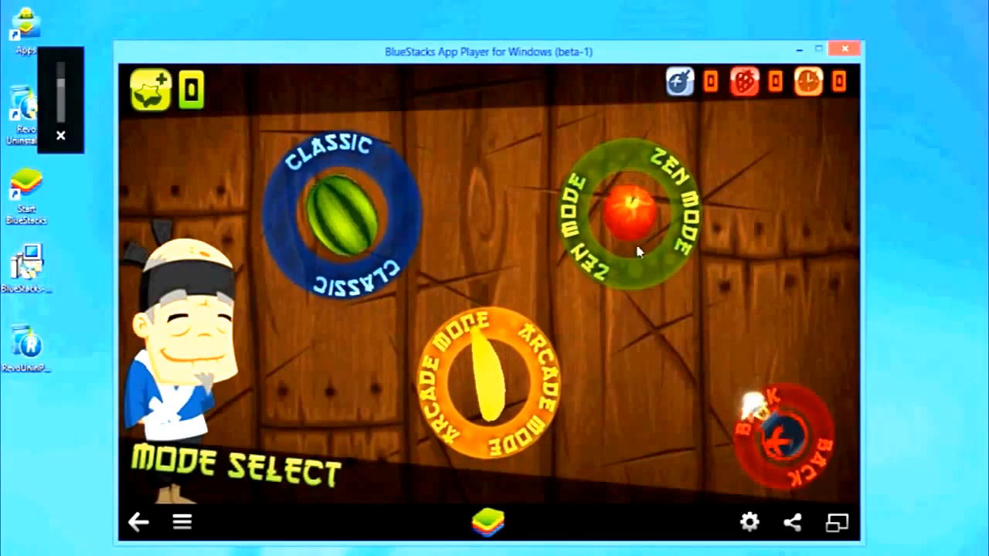
pyautogui.click(630, 213)
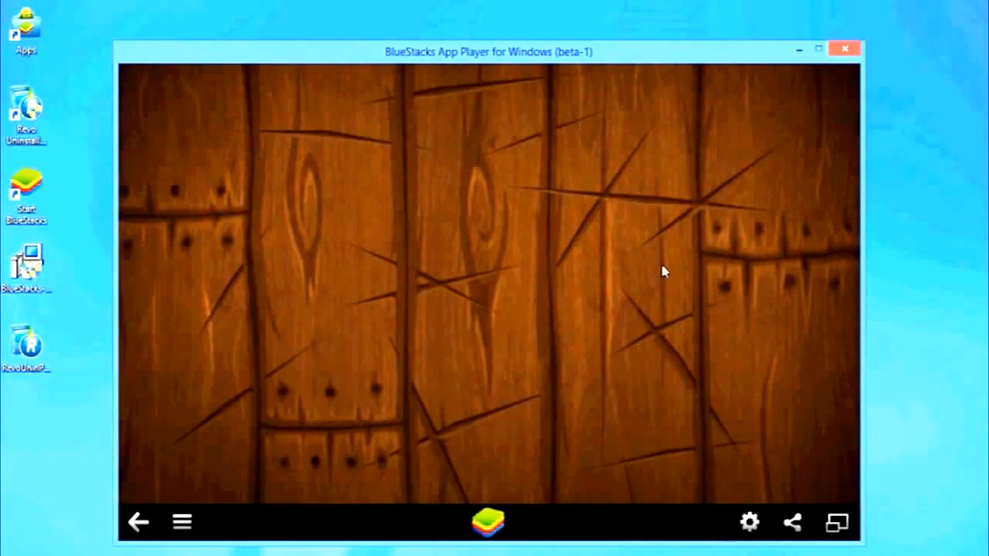